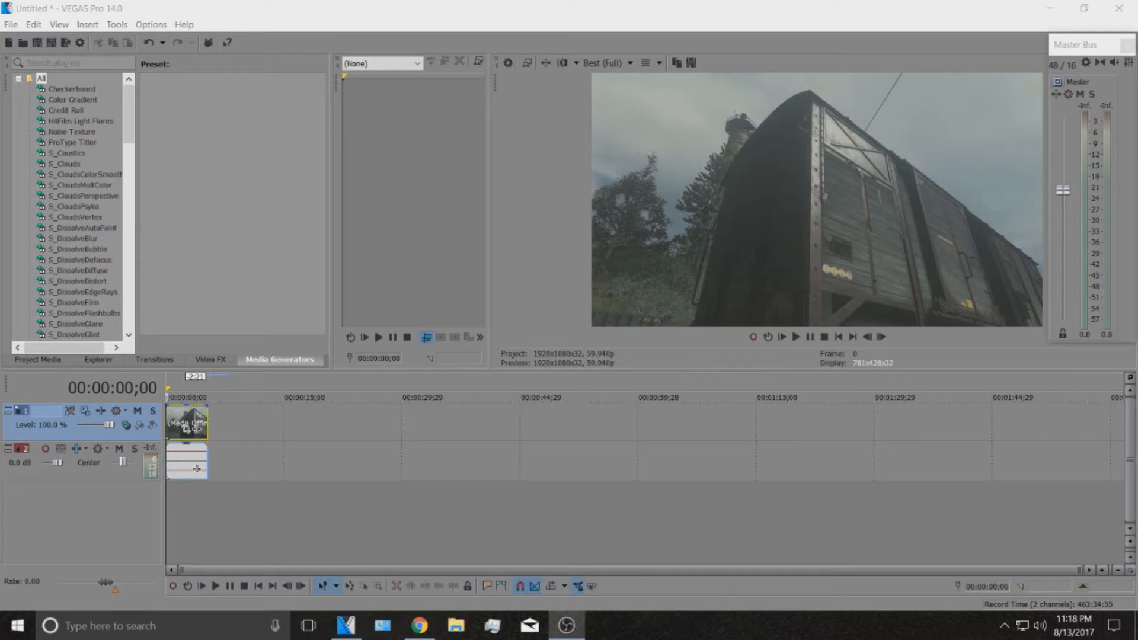
mouse_move(99, 449)
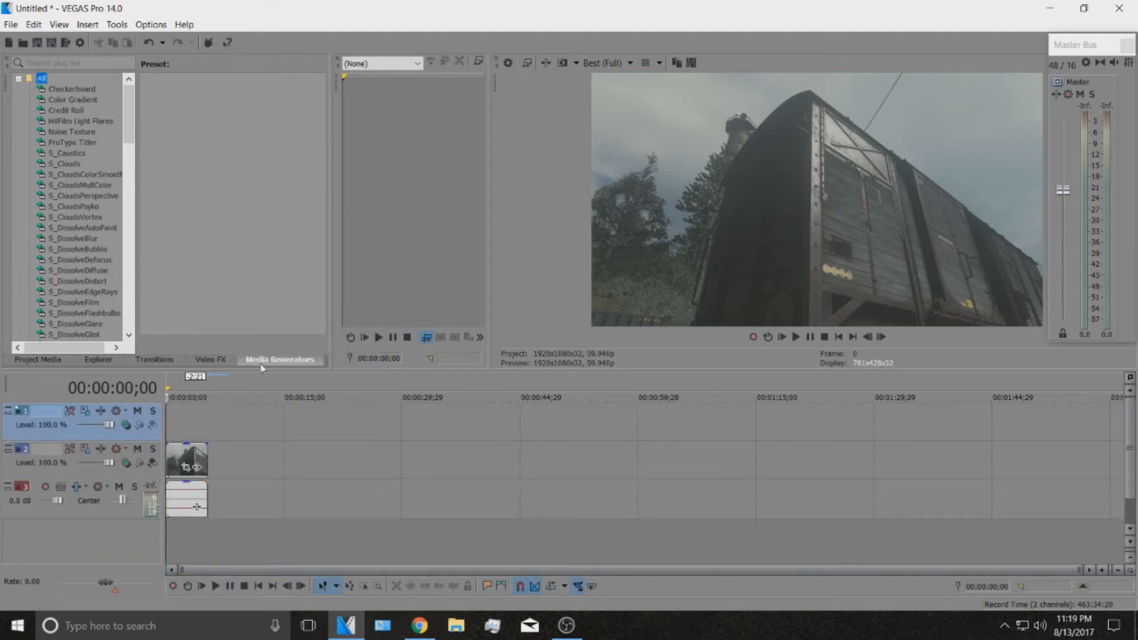
- Add the (Legacy) Text generator's Default Text 'Sample Text' preset as an event on top track 1
scroll("down", 3)
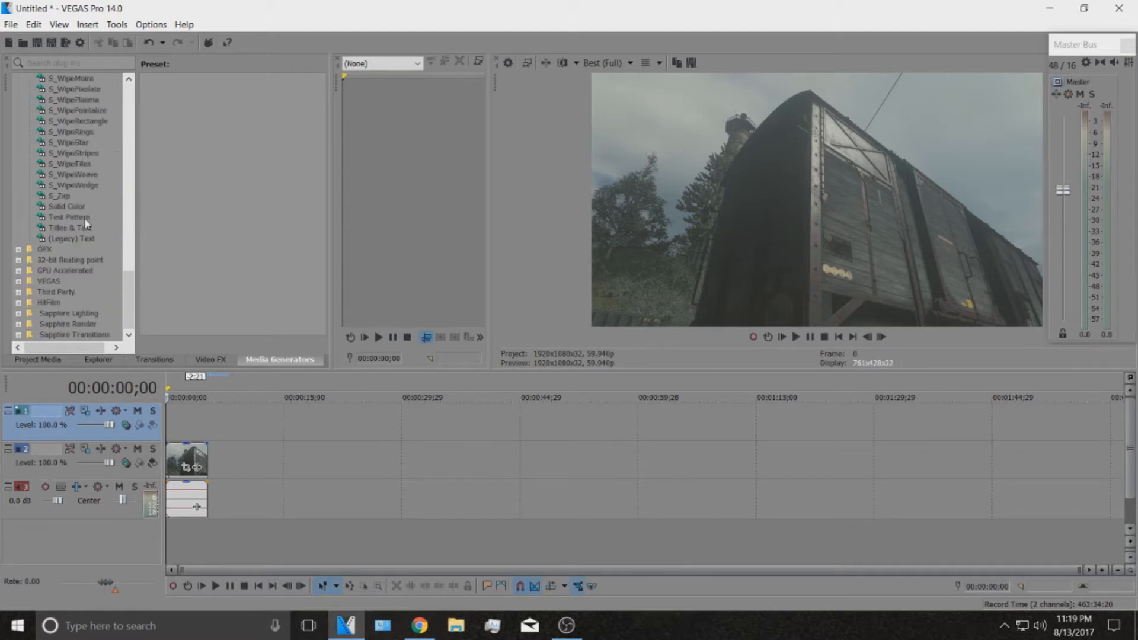
left_click(70, 239)
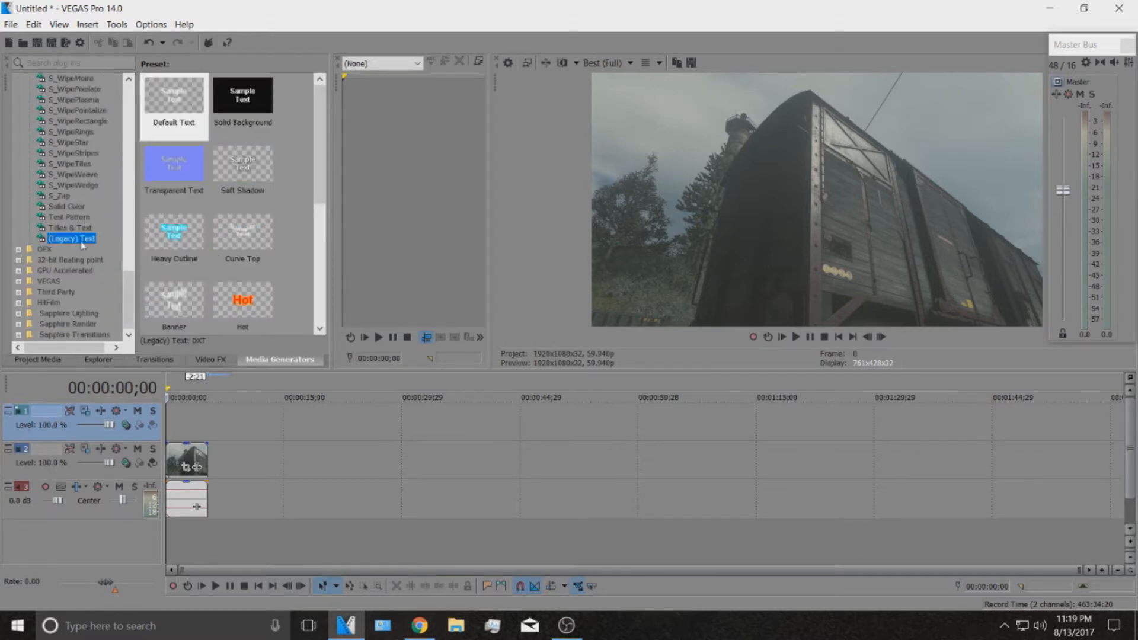
left_click(70, 227)
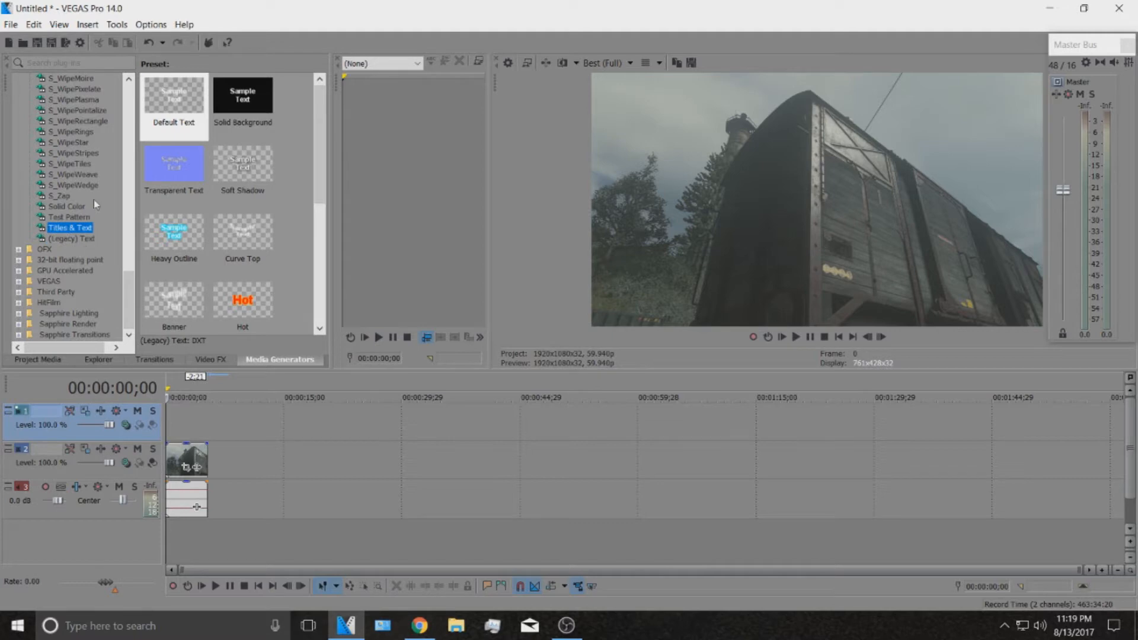
double_click(174, 94)
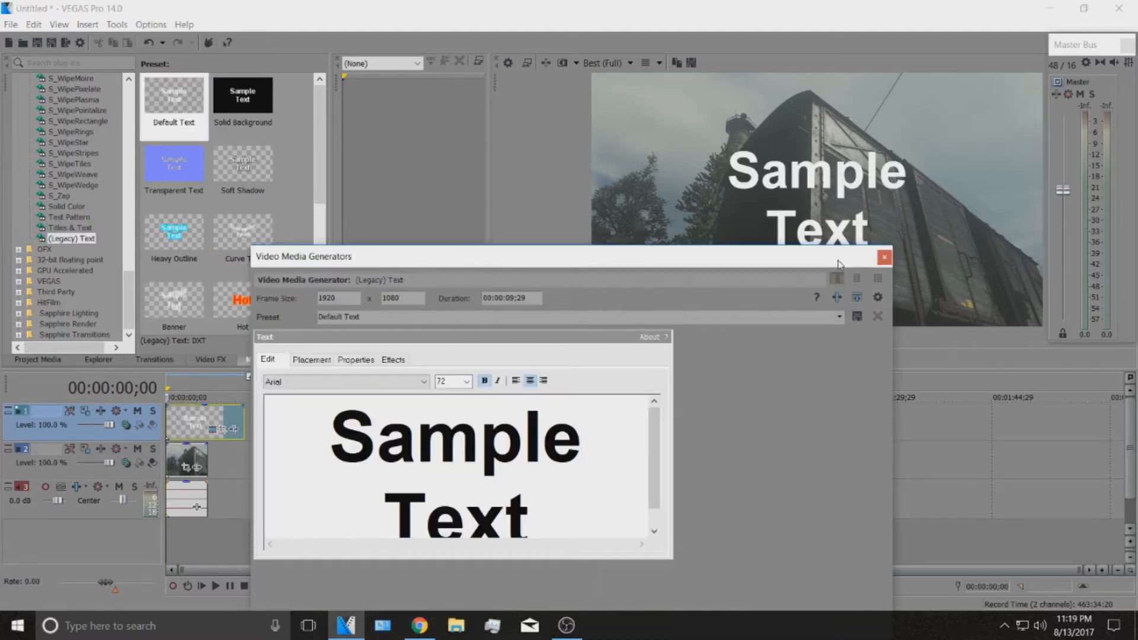
left_click(884, 256)
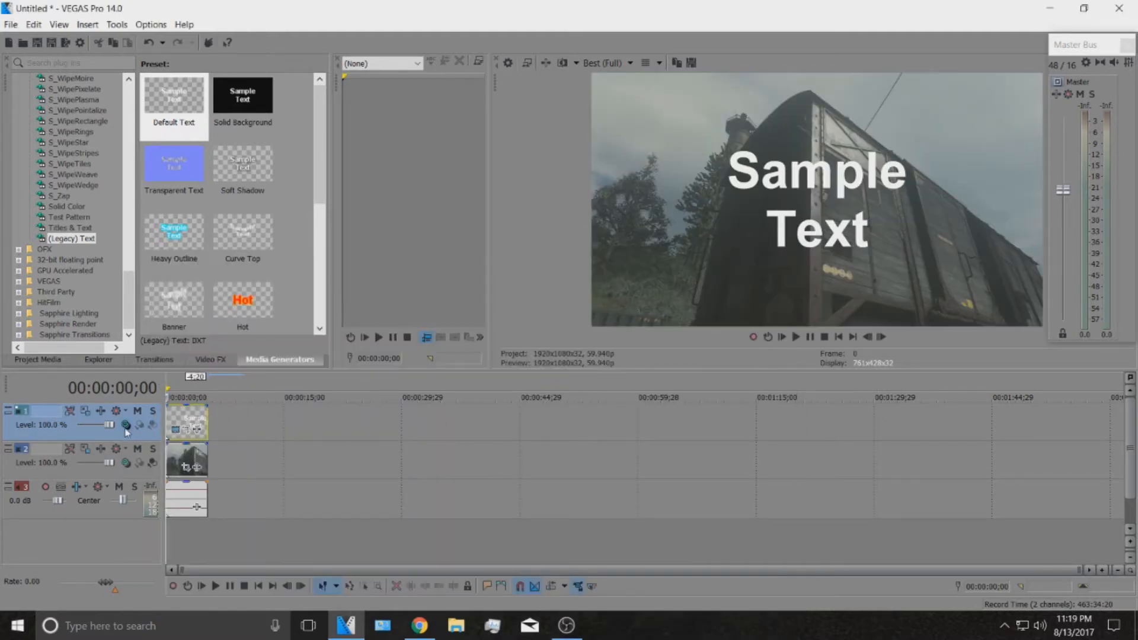
- Switch the title track's compositing mode to 3D Source Alpha and bring up its Track Motion settings
left_click(125, 425)
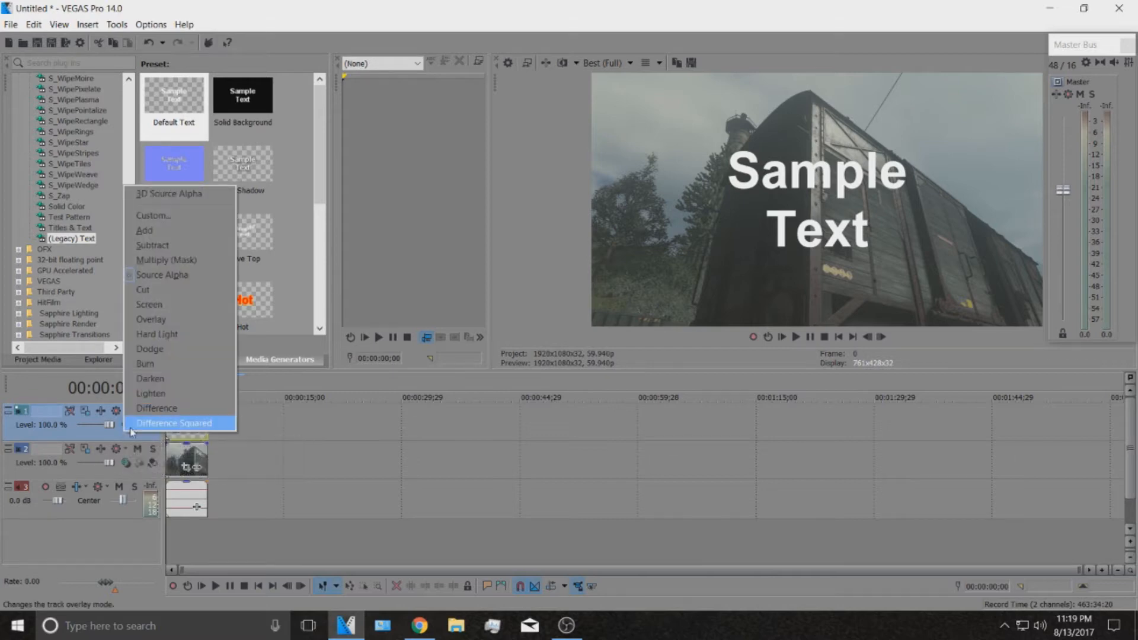
mouse_move(157, 196)
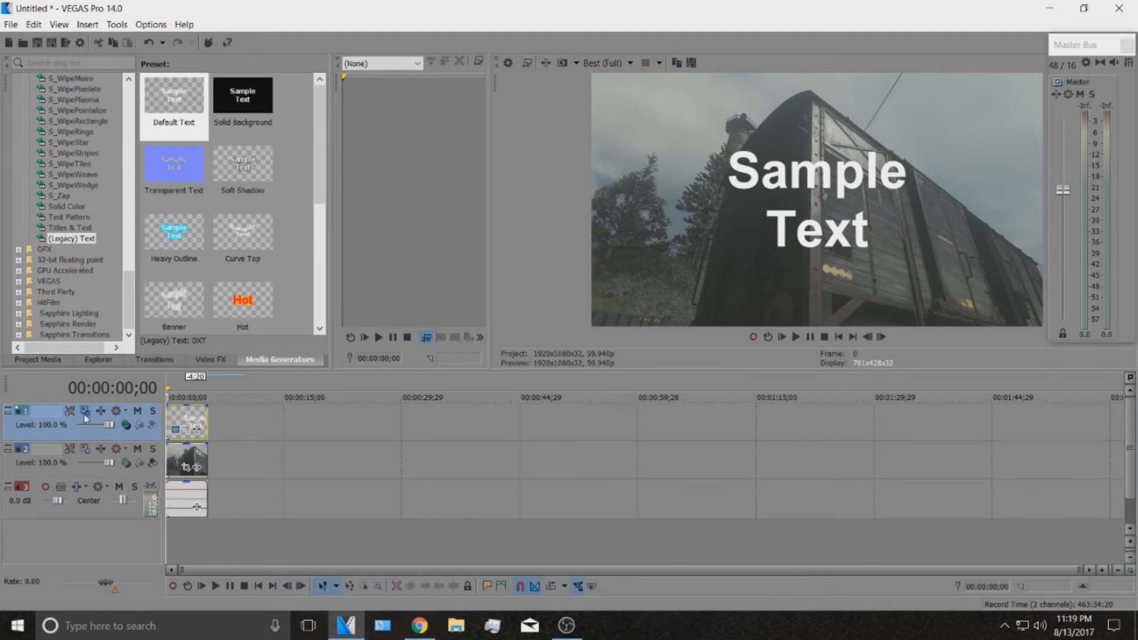
left_click(84, 414)
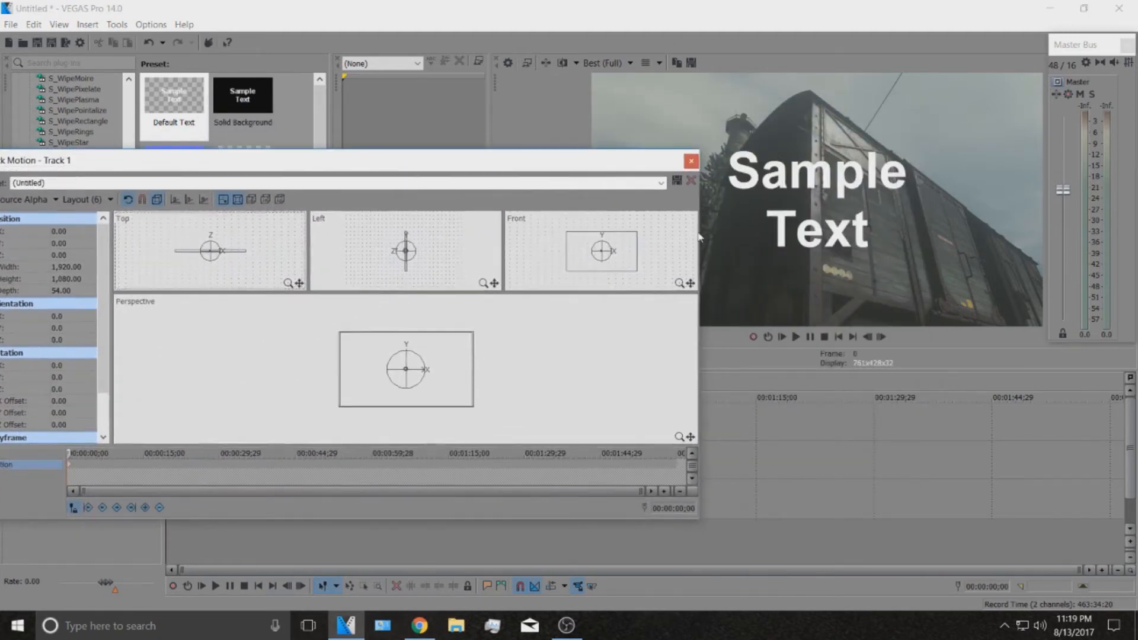
- Rotate the title in the Track Motion Perspective view so it slants up across the boxcar
left_click_drag(341, 160, 331, 110)
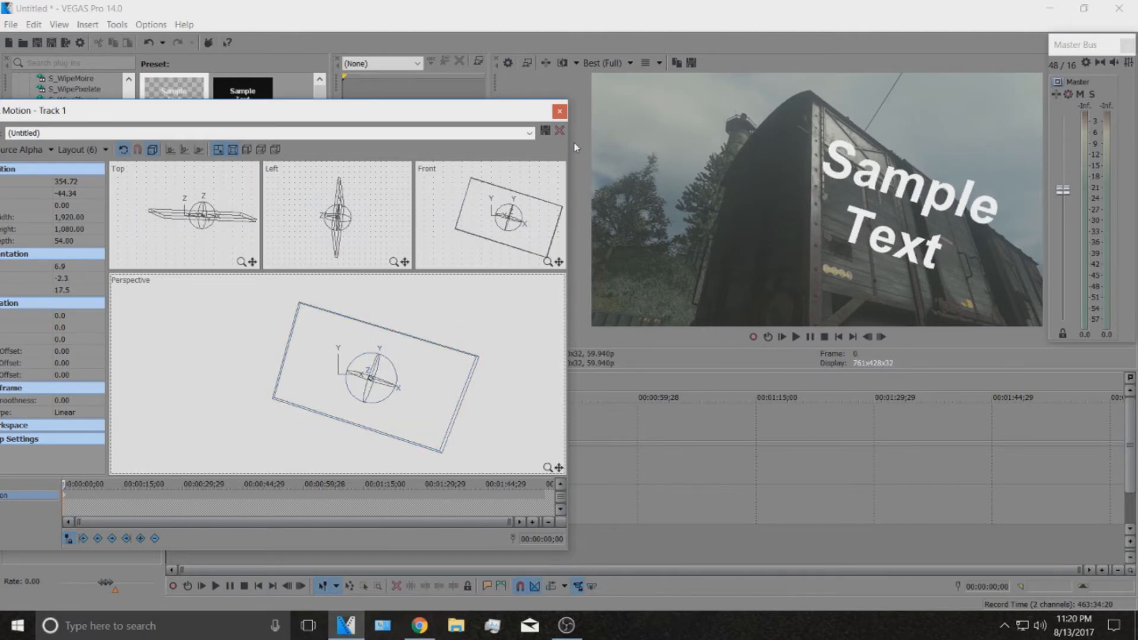
left_click(559, 110)
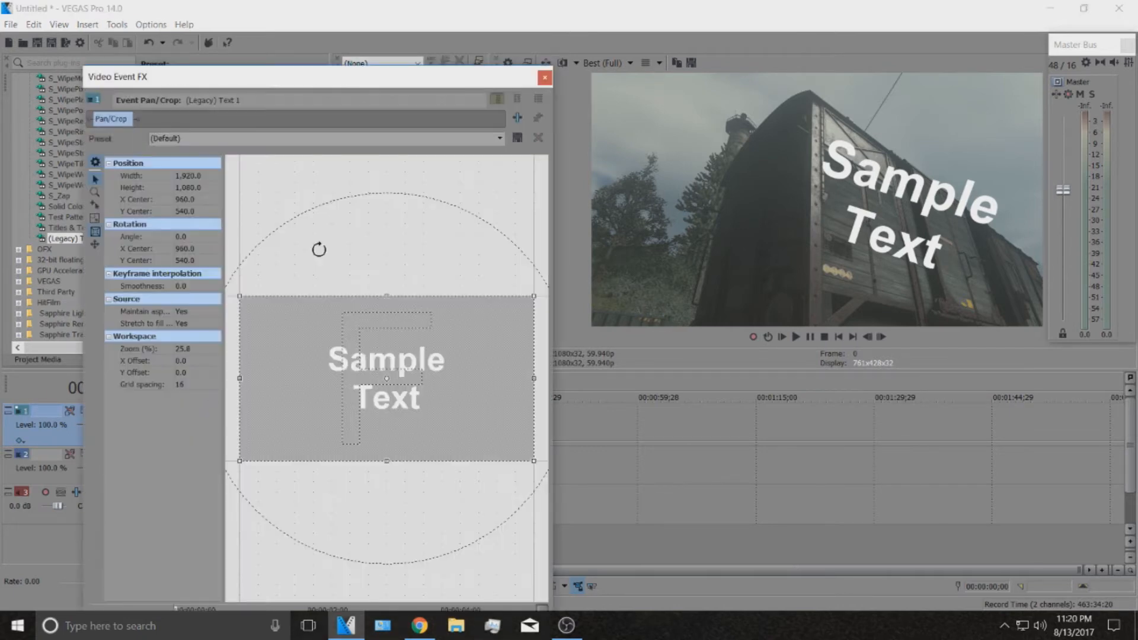
mouse_move(323, 326)
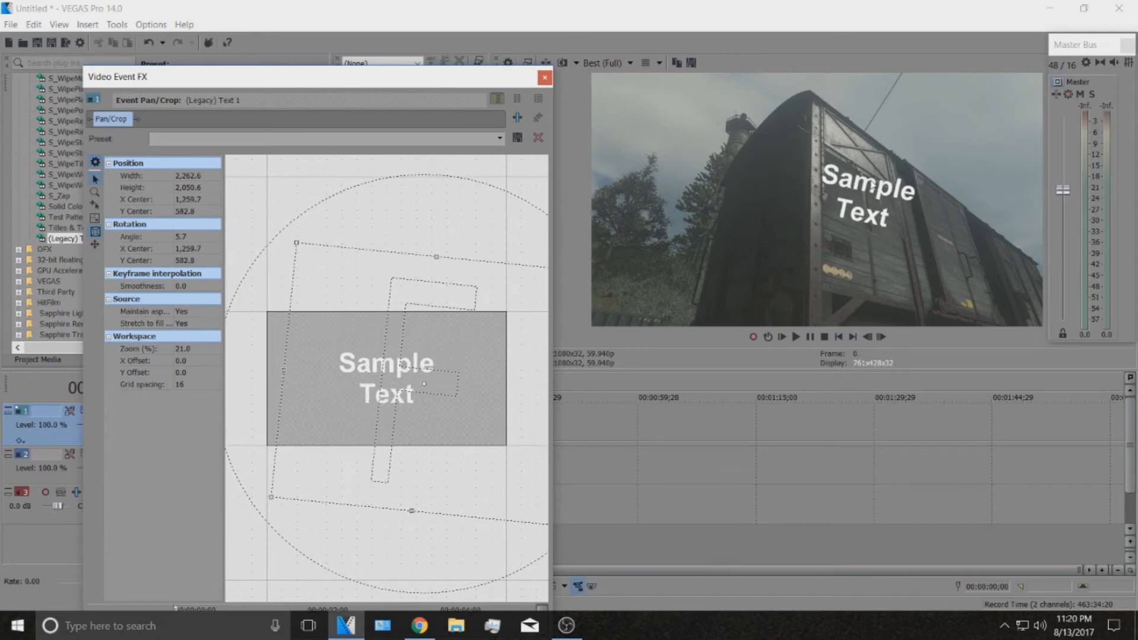
- Shrink and slightly rotate the title's Pan/Crop frame so it sits on the boxcar's side panel
left_click_drag(297, 242, 311, 230)
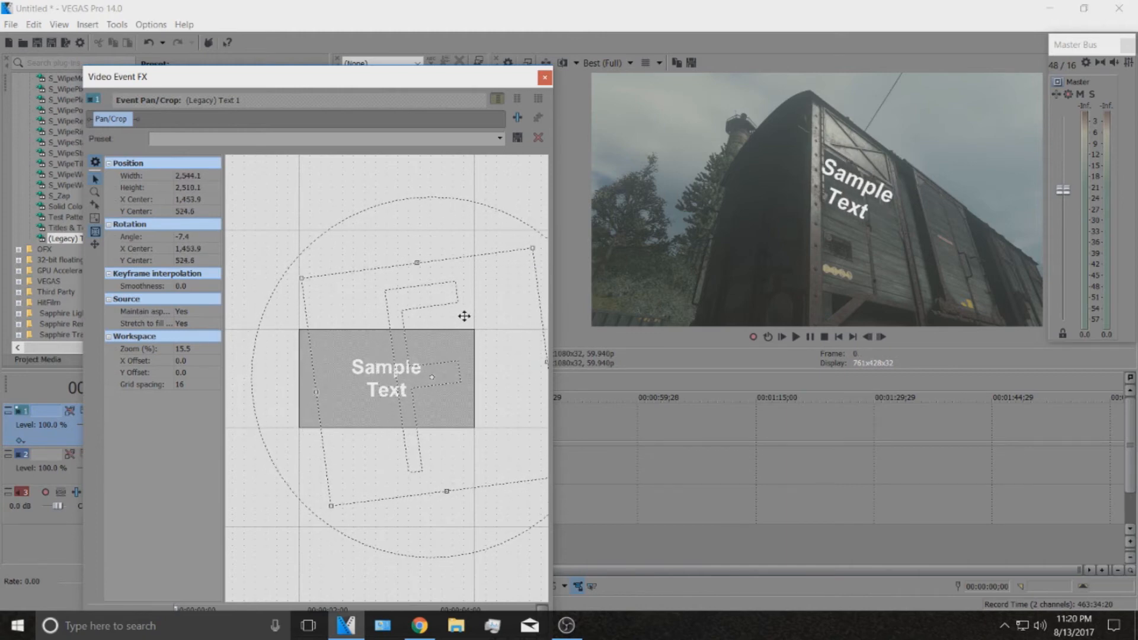
left_click(543, 77)
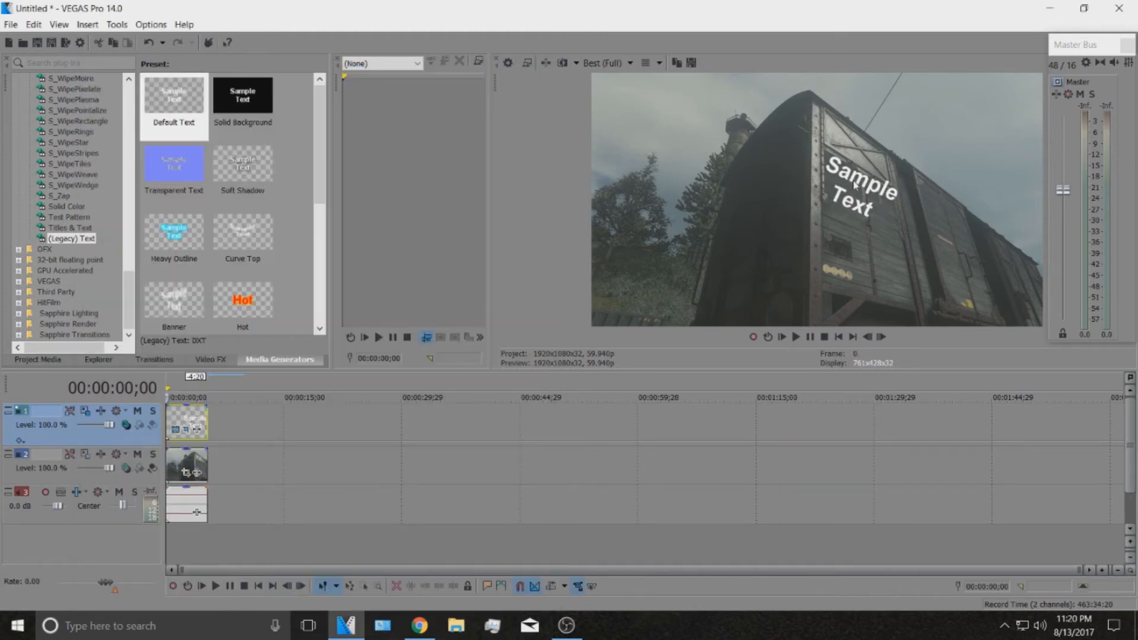
- Preview the clip, pause on the boxcar shot at 00:00:02;11 and reopen the text event's Pan/Crop settings
left_click(882, 336)
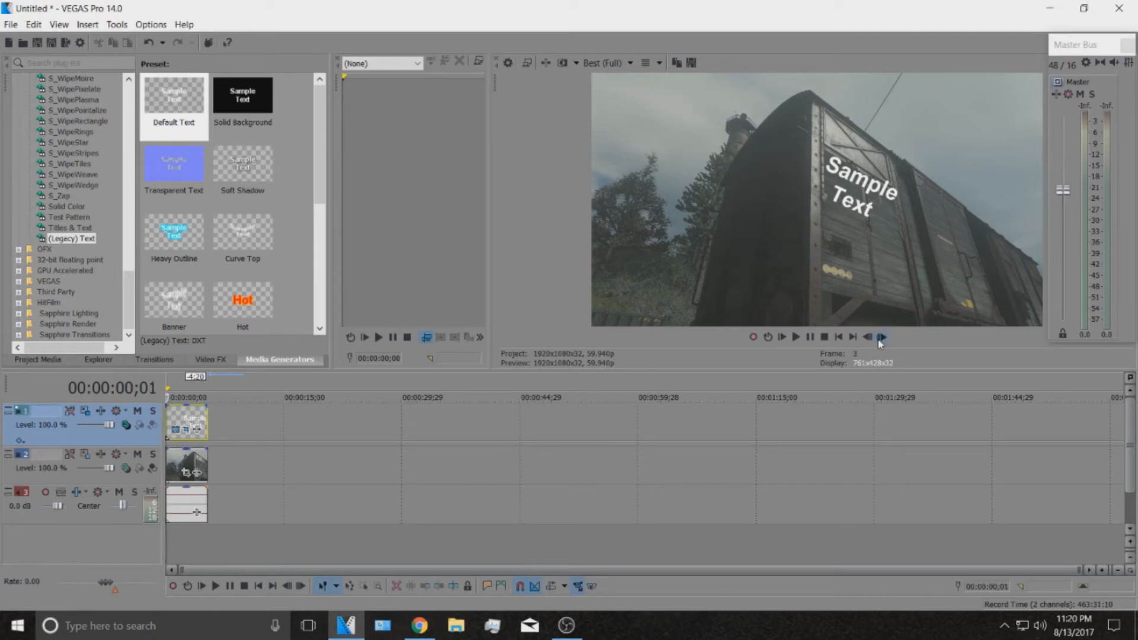
left_click(882, 336)
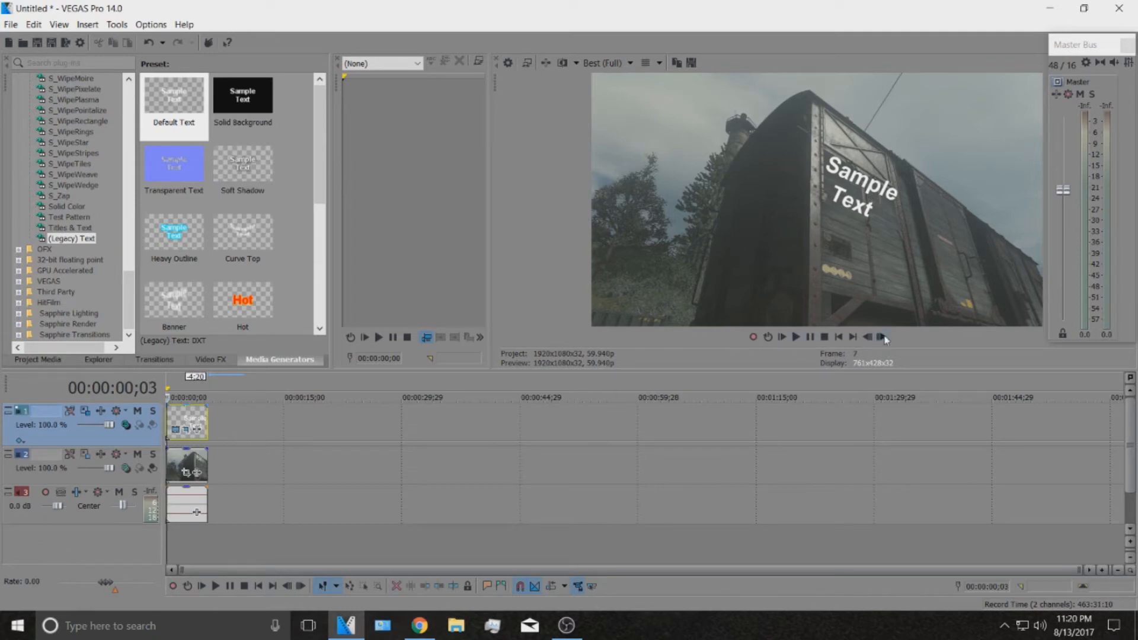
left_click(883, 337)
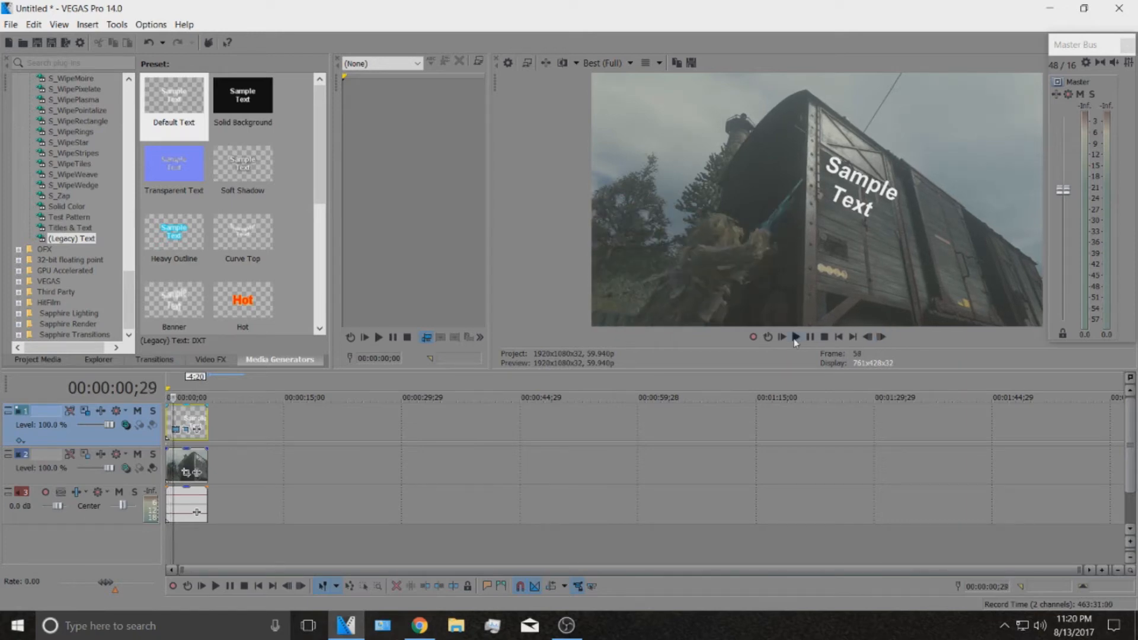
left_click(795, 337)
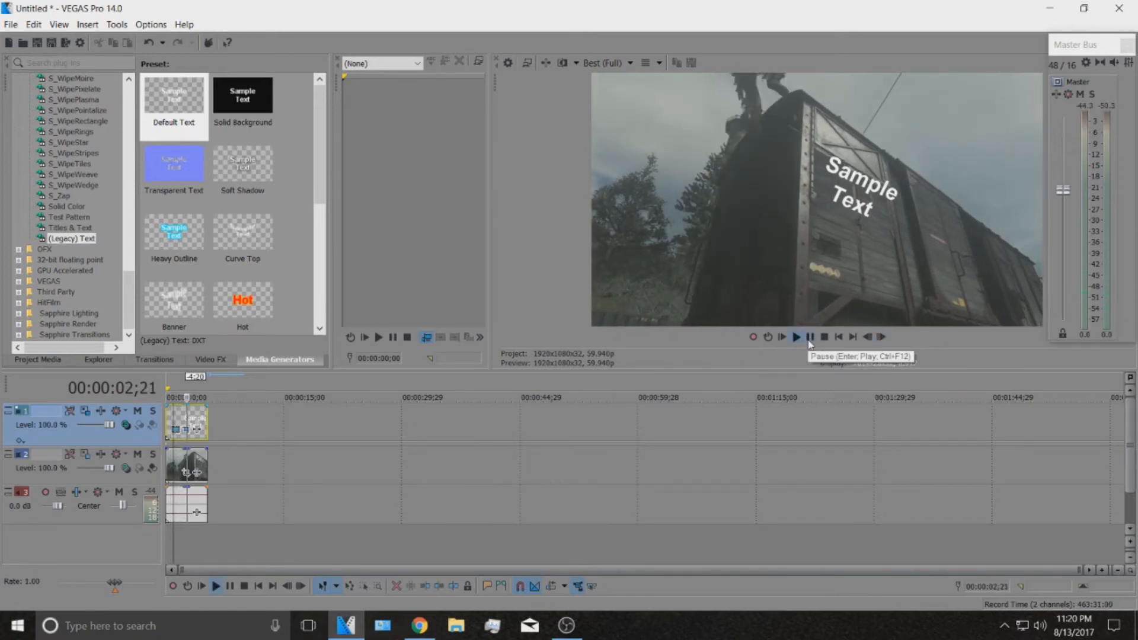
left_click(781, 336)
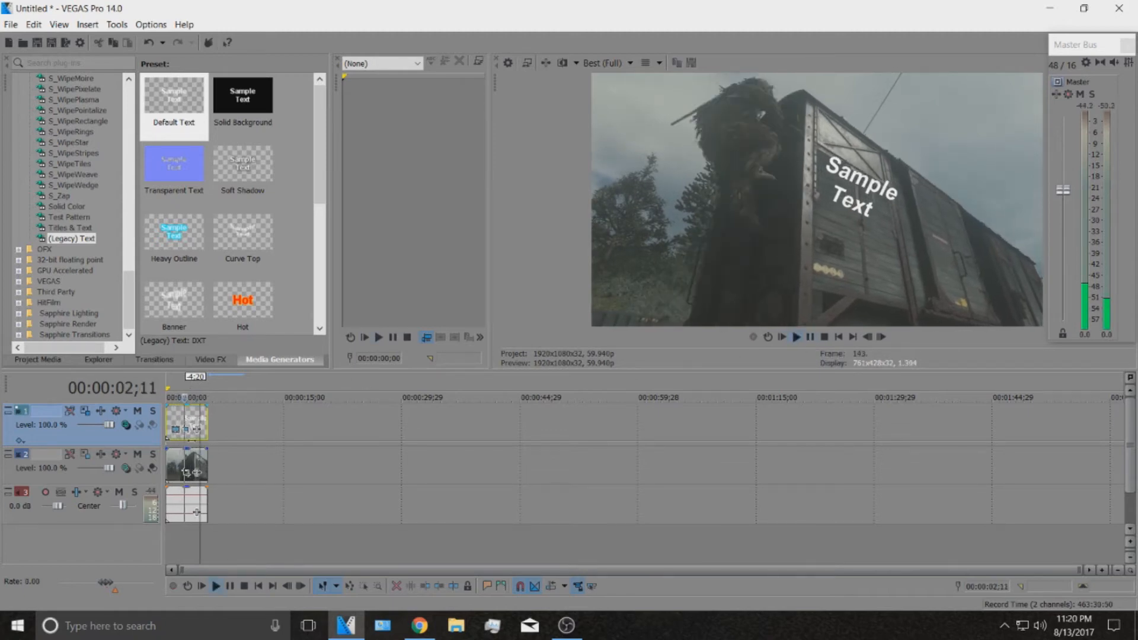
left_click(196, 429)
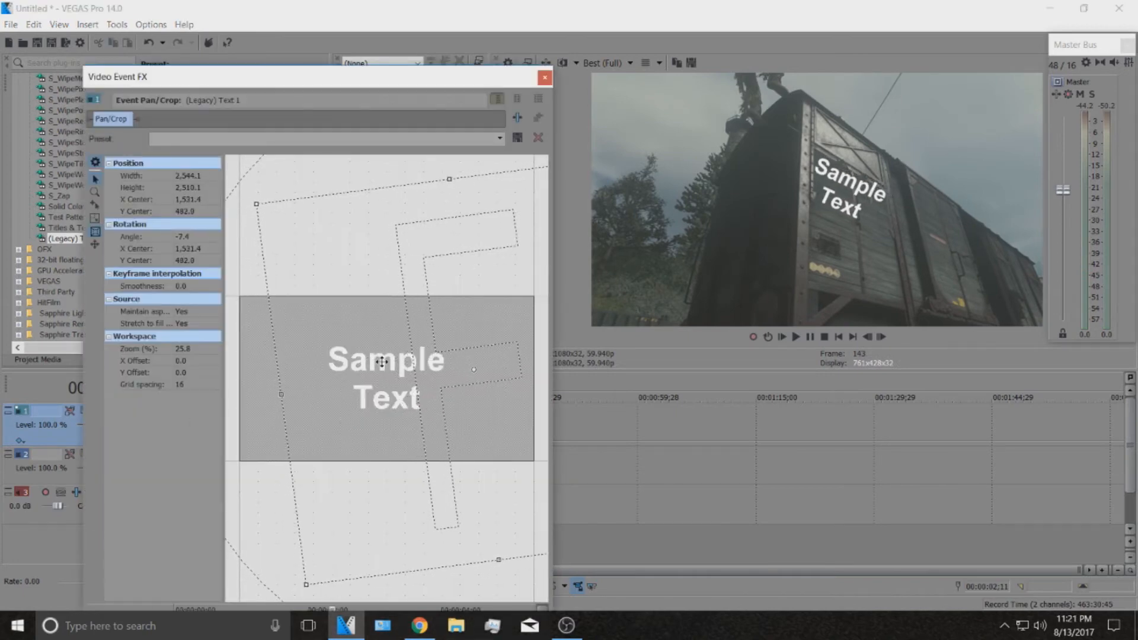
- Add Pan/Crop position keyframes at several playhead spots so the title tracks the boxcar, replaying from the start to check
left_click(543, 78)
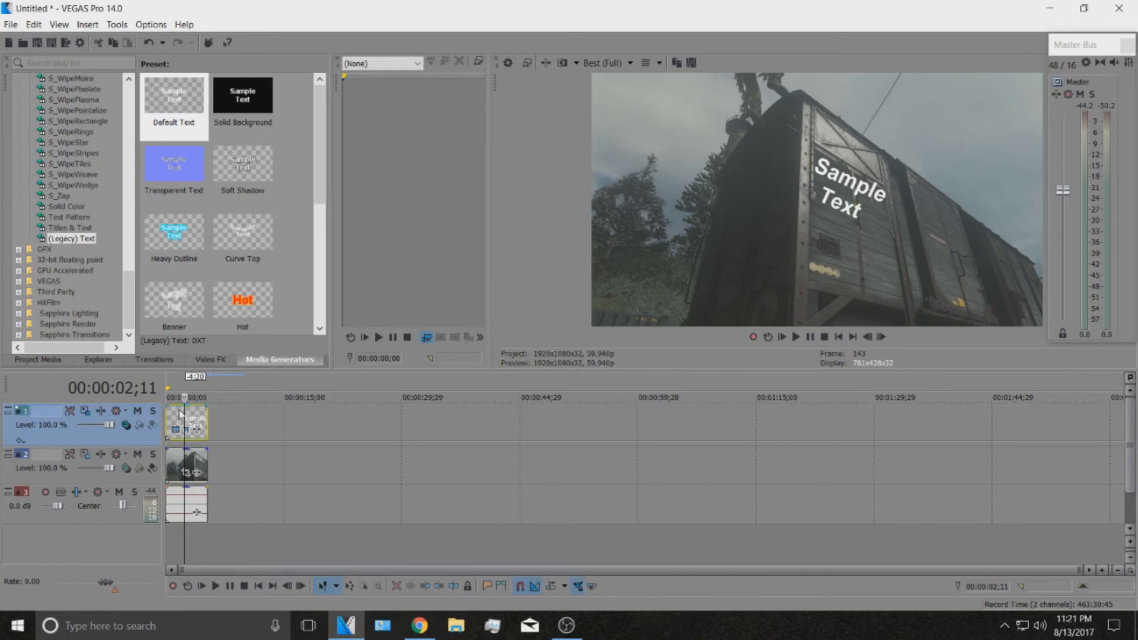
left_click(838, 336)
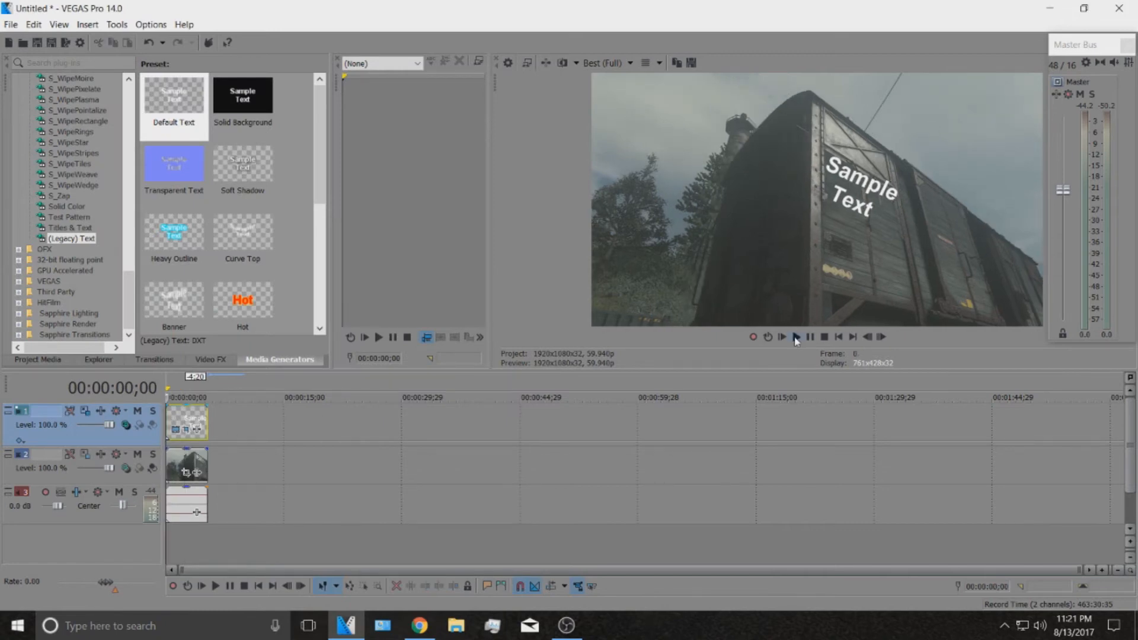
left_click(782, 336)
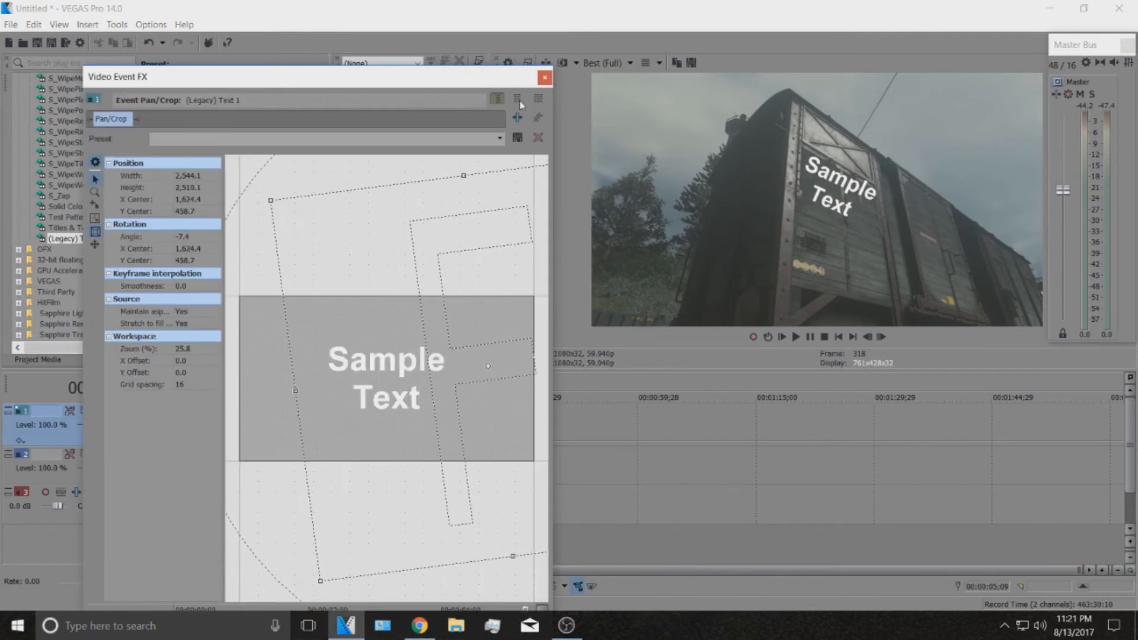
left_click(544, 78)
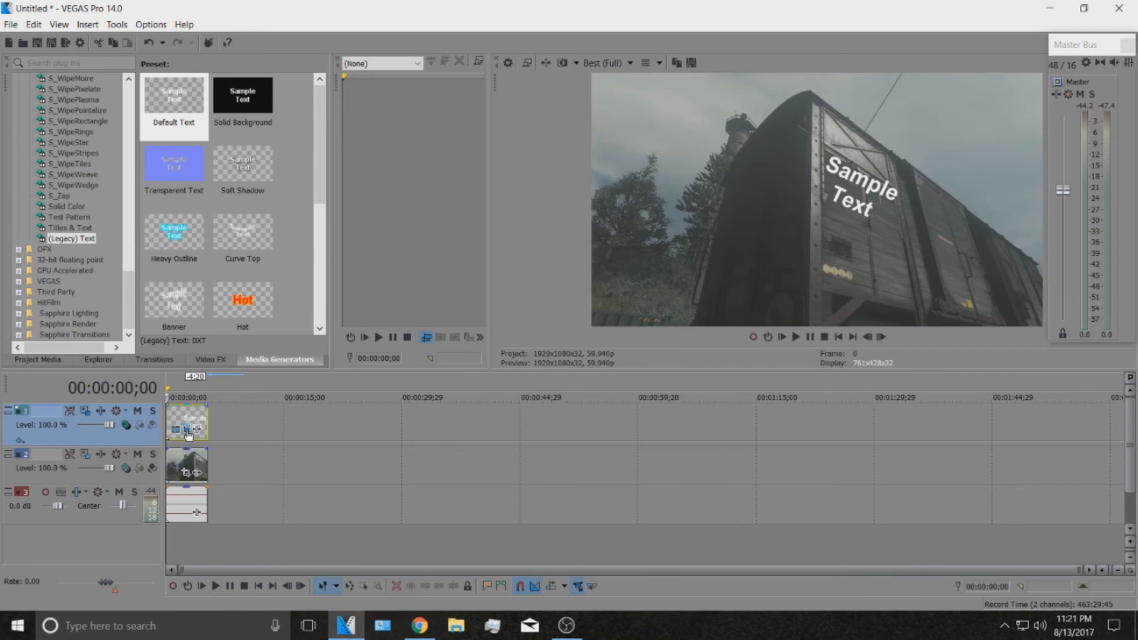
left_click(187, 430)
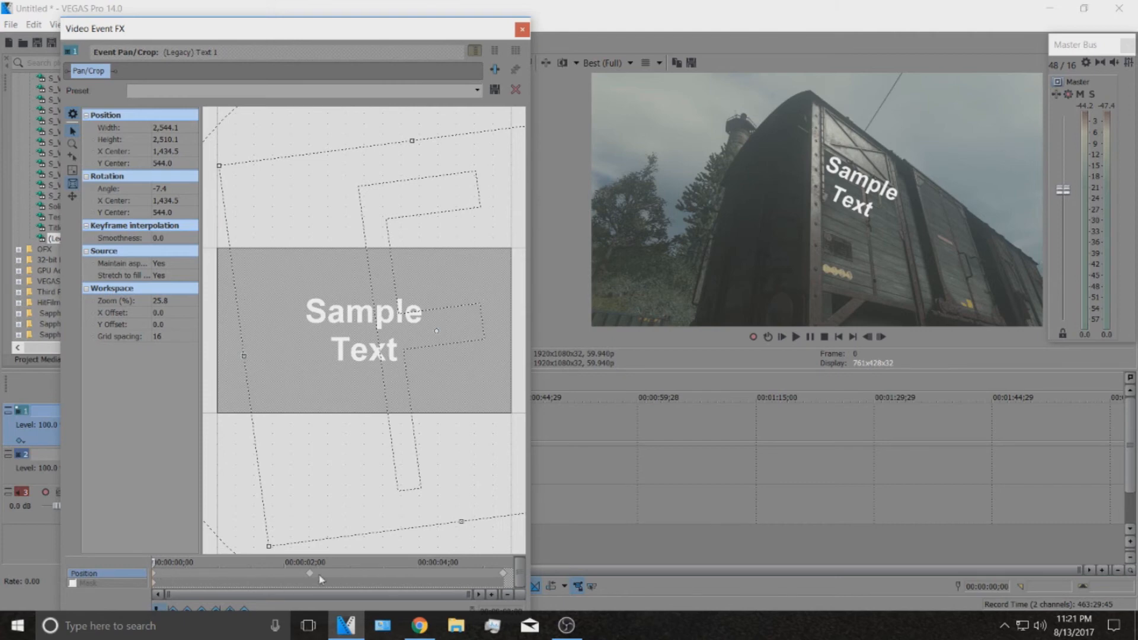
mouse_move(371, 441)
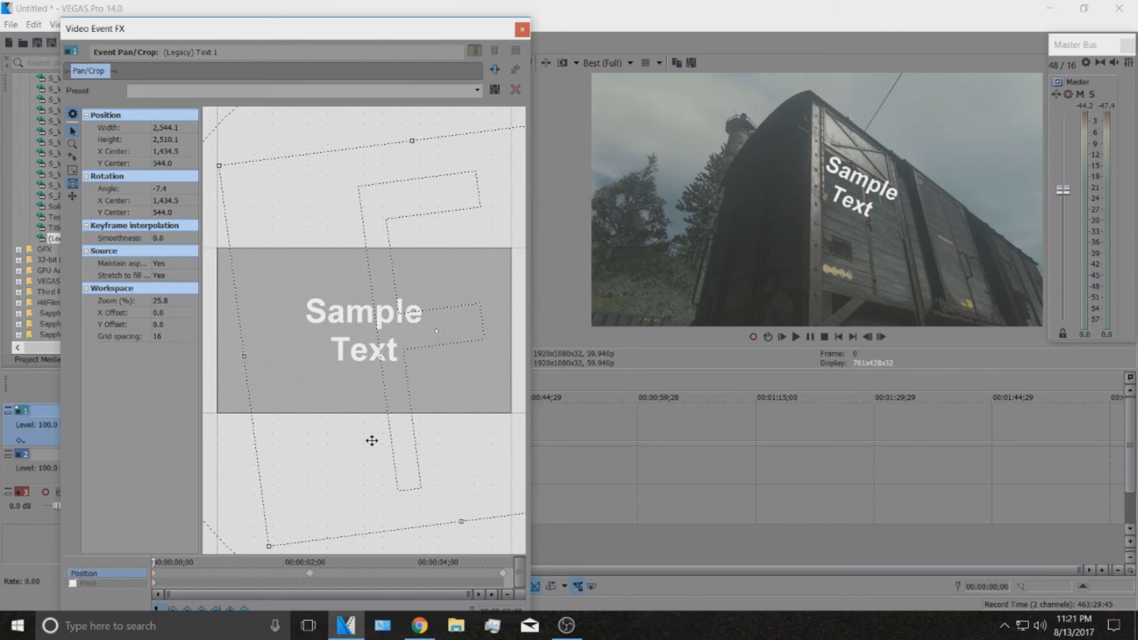
left_click(521, 29)
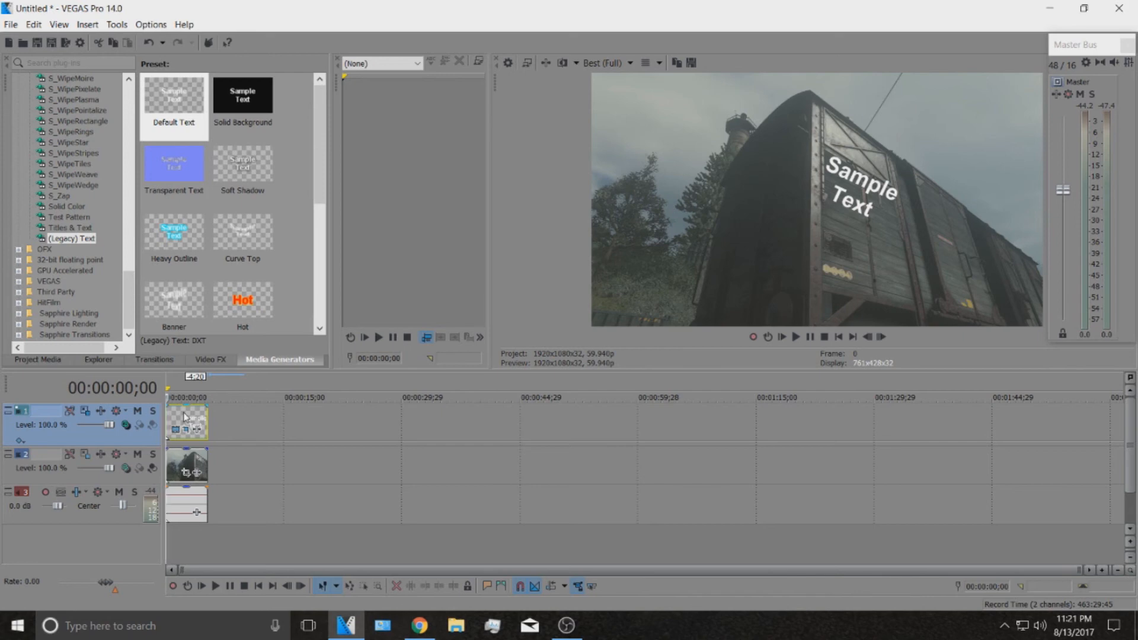
mouse_move(863, 137)
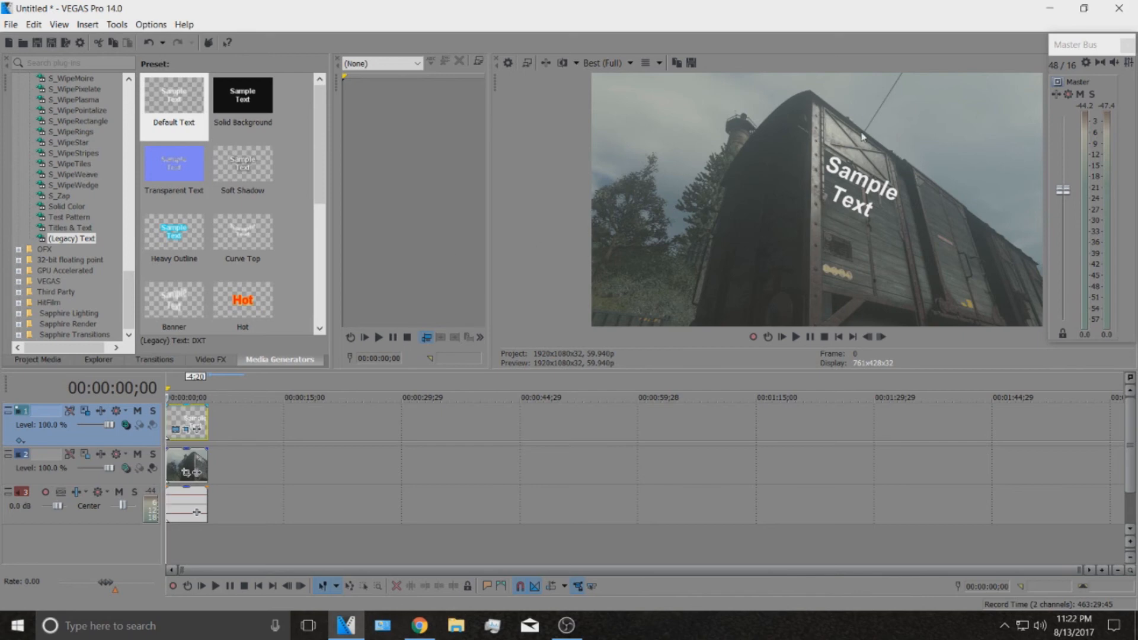
mouse_move(735, 191)
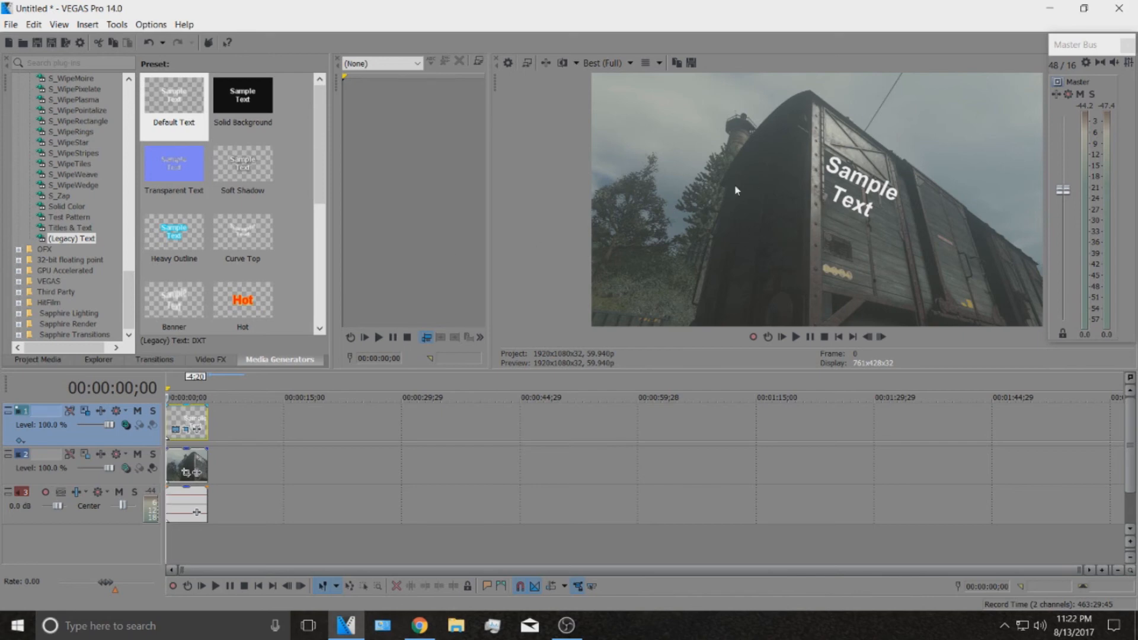
- Play the clip through to verify the tracked title, then stop back at the start
left_click(795, 336)
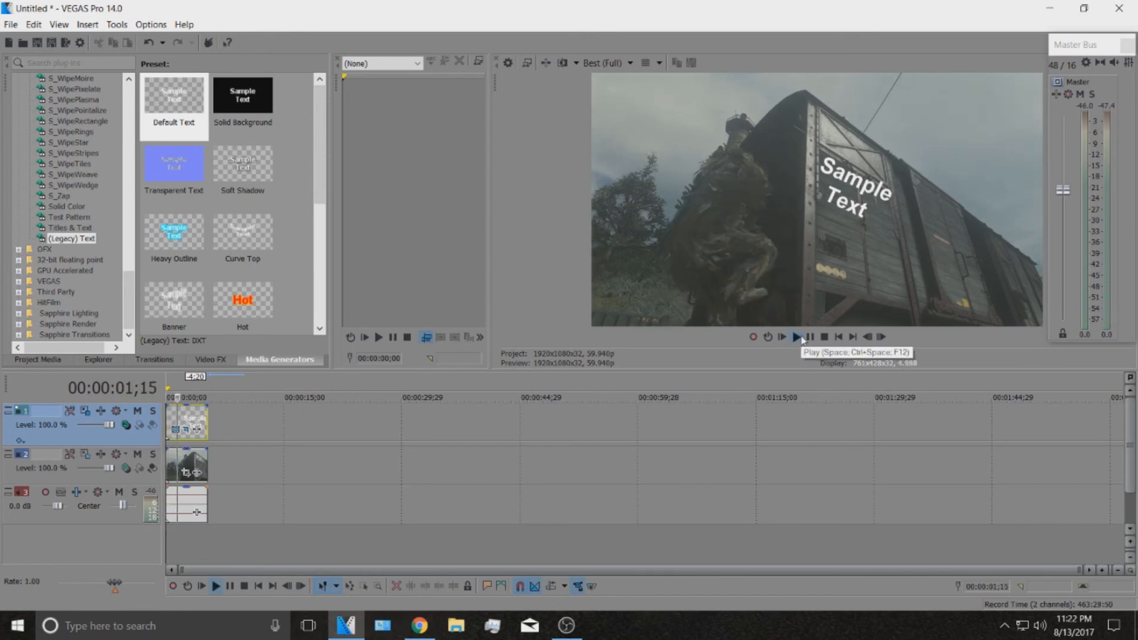
left_click(796, 337)
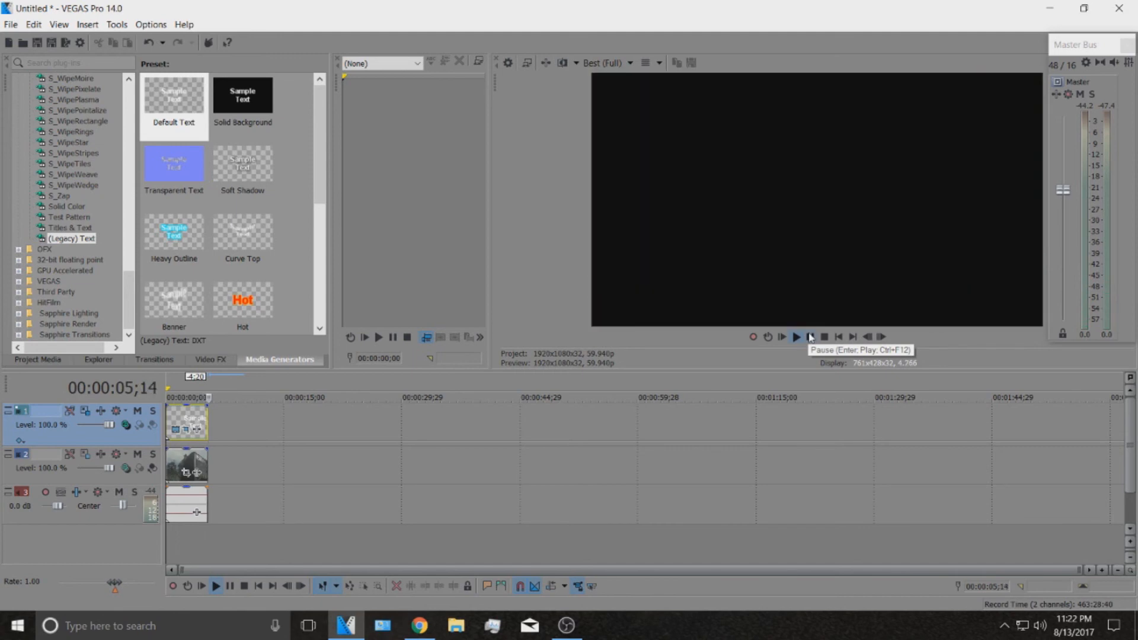
left_click(795, 336)
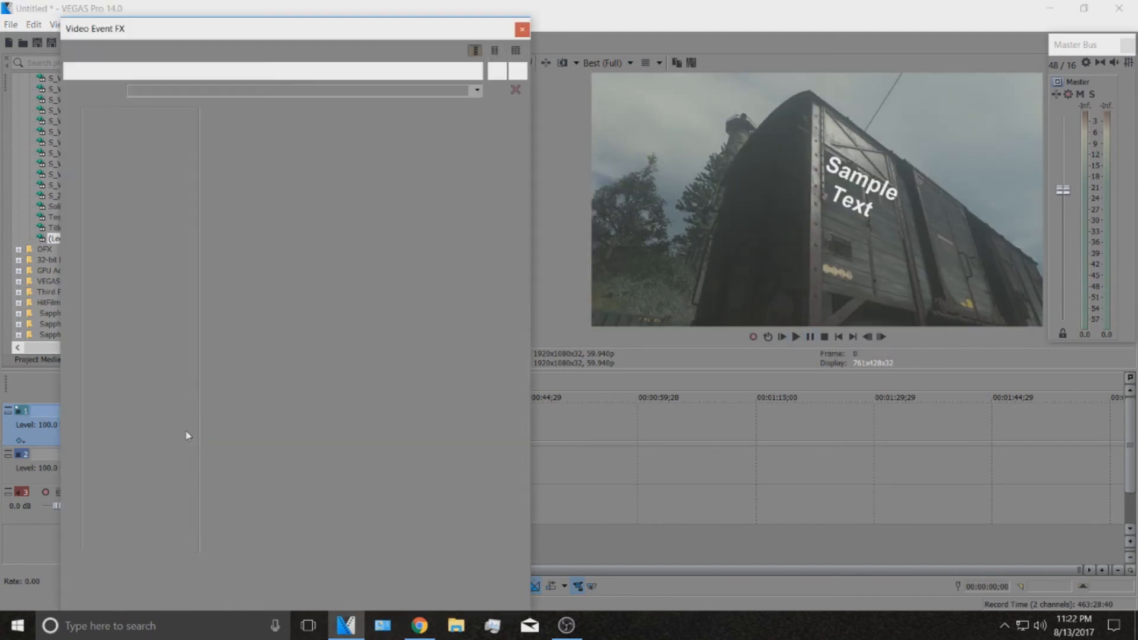
- Close the Video Event FX Pan/Crop window, leaving the title tracked on the boxcar
left_click(521, 29)
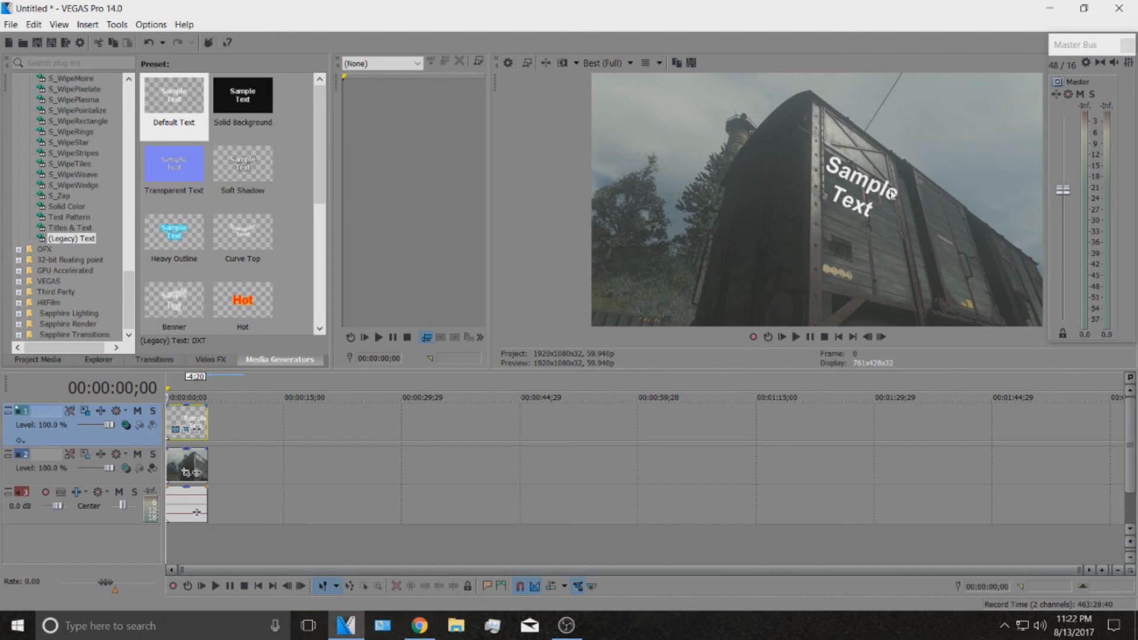
mouse_move(916, 219)
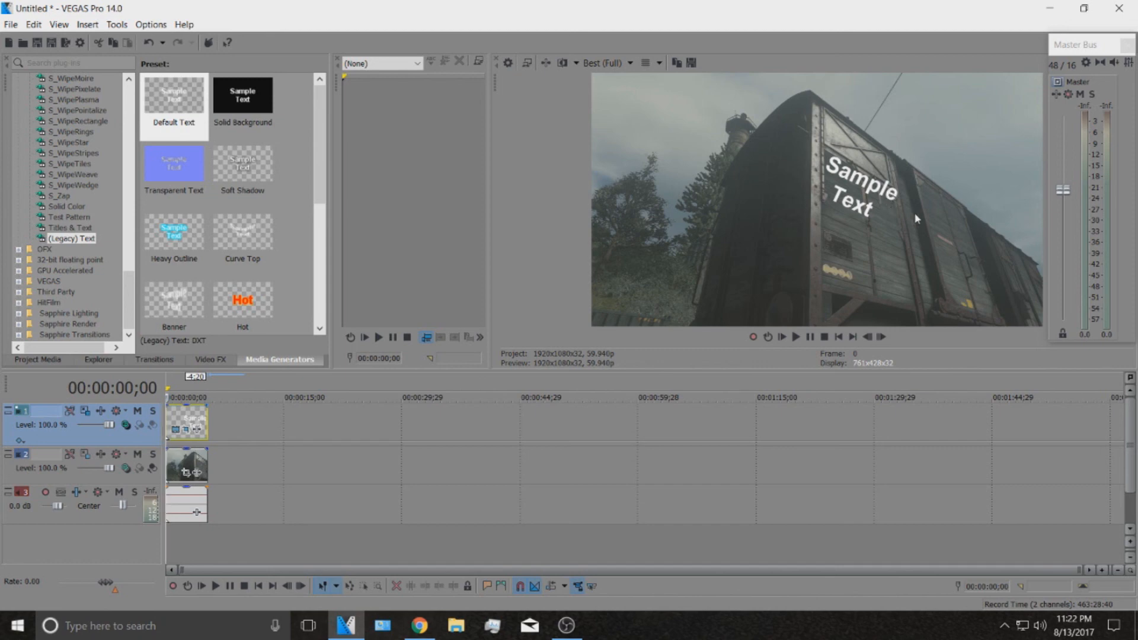